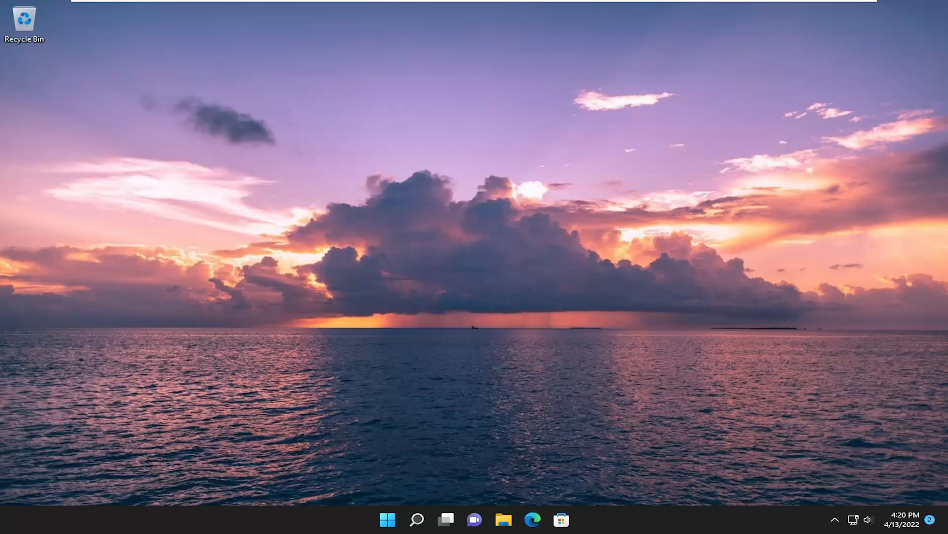
pyautogui.moveTo(379, 498)
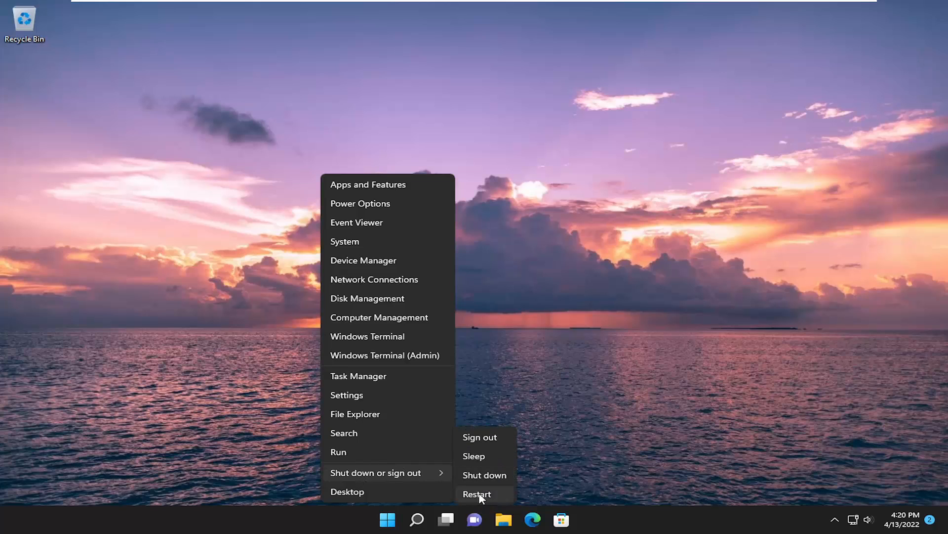
# Restart the PC from the Start power menu and wait for the desktop to return
pyautogui.click(477, 494)
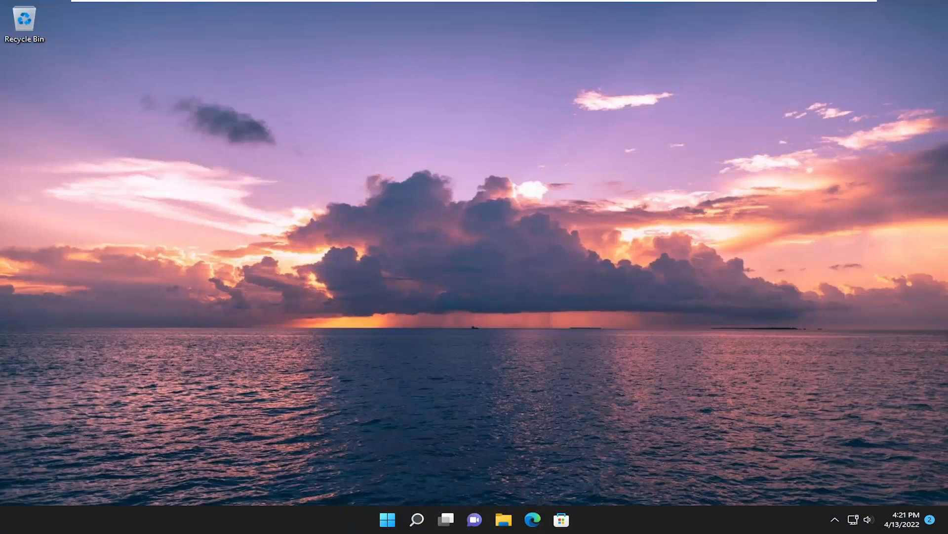
pyautogui.moveTo(218, 286)
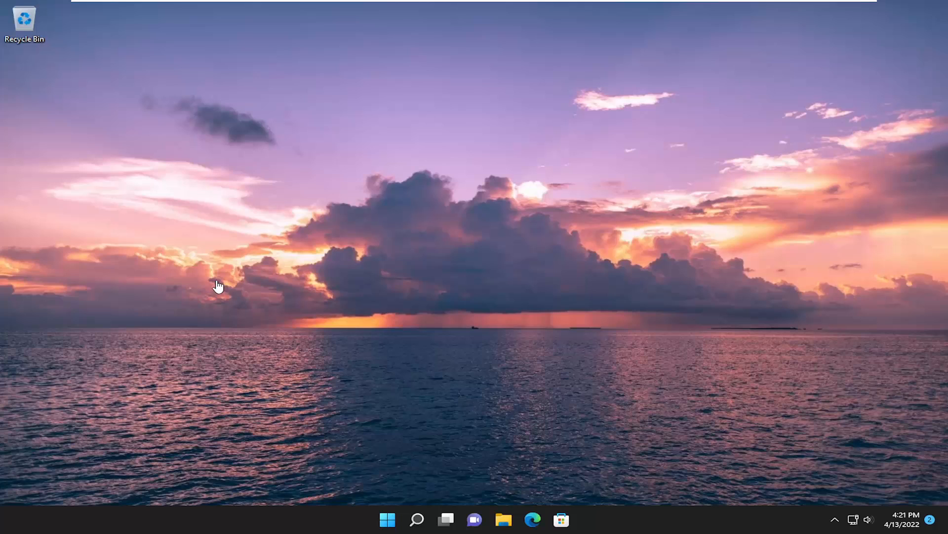
pyautogui.moveTo(367, 276)
pyautogui.write('wsreset')
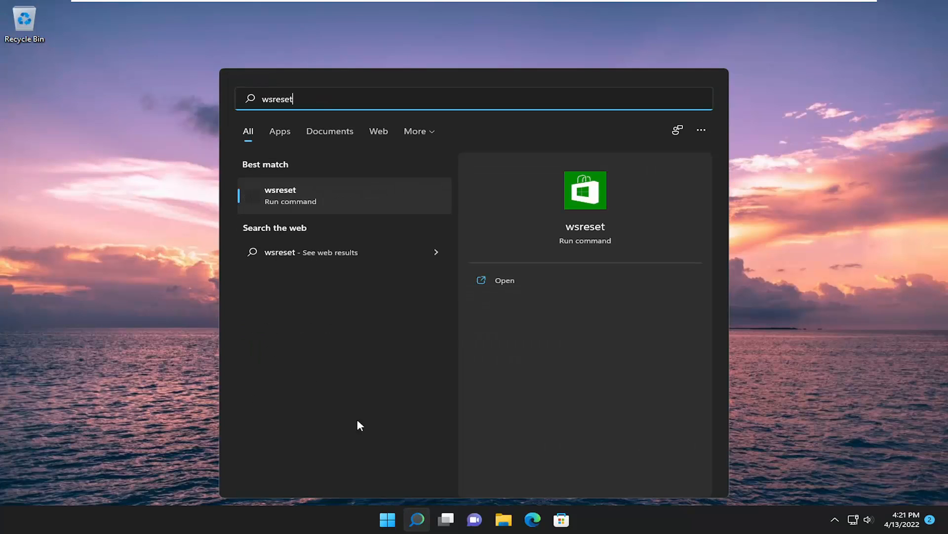
pyautogui.moveTo(293, 201)
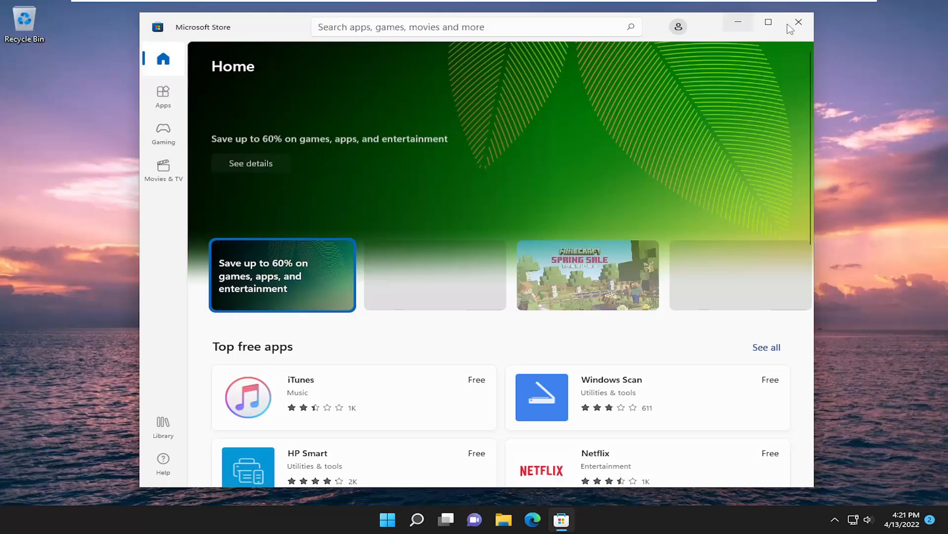
# Close the Microsoft Store window that wsreset reopened after the cache reset
pyautogui.click(798, 22)
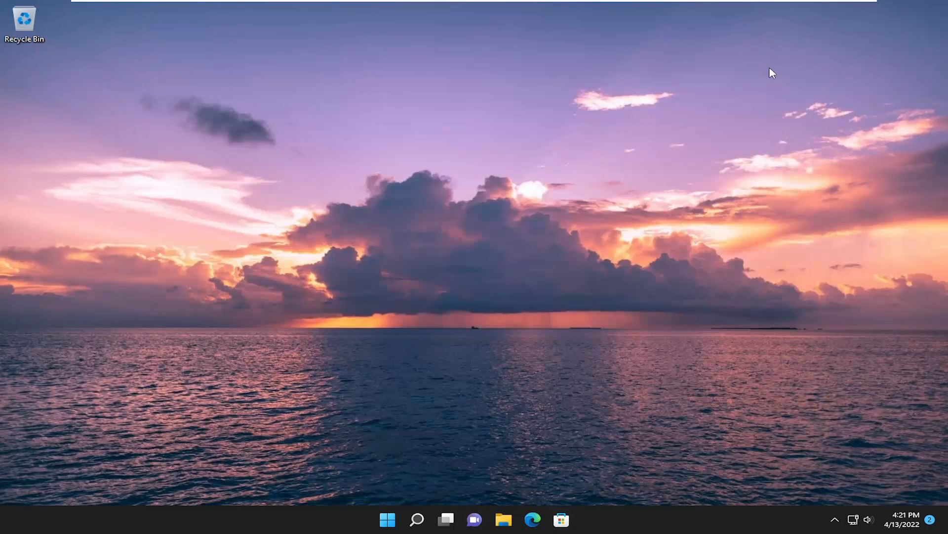
# Launch Command Prompt as administrator via a 'cmd' search and approve the UAC prompt
pyautogui.click(416, 519)
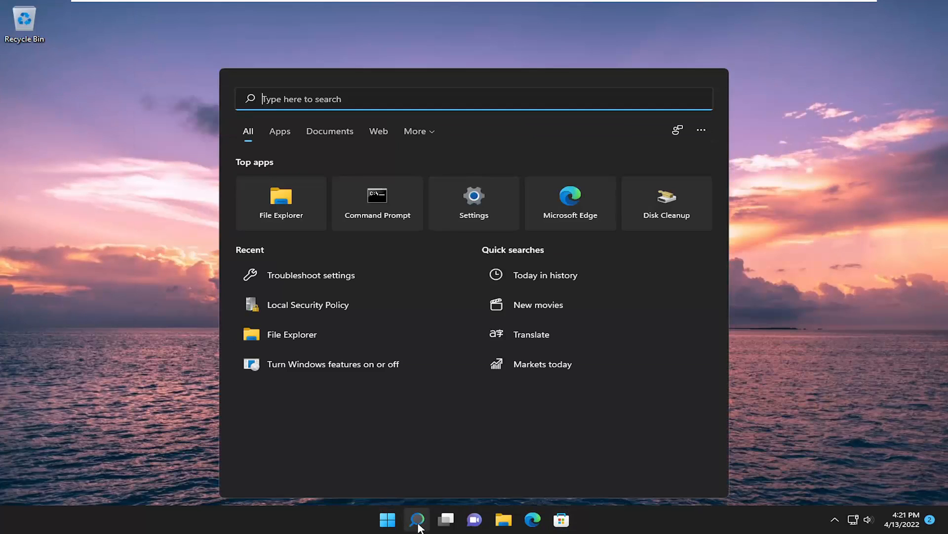
pyautogui.write('cmd')
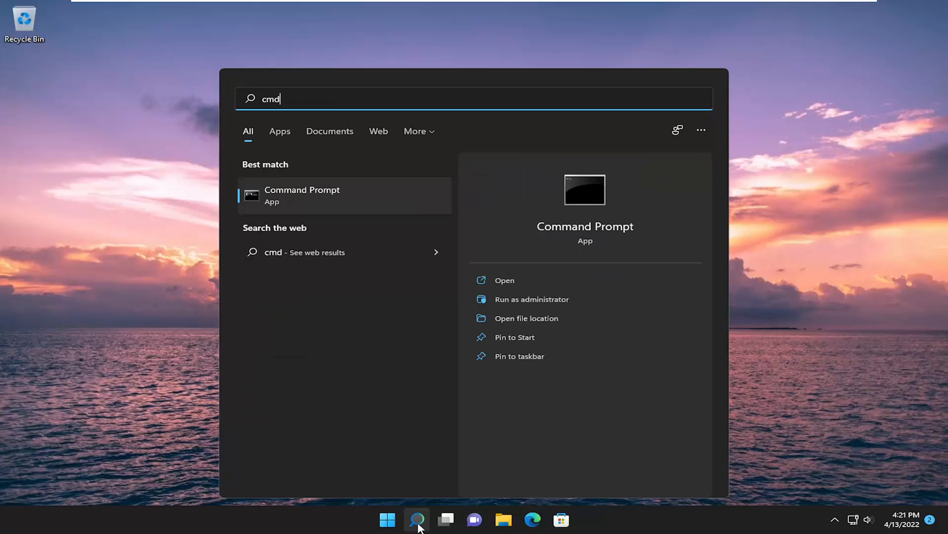
pyautogui.moveTo(317, 197)
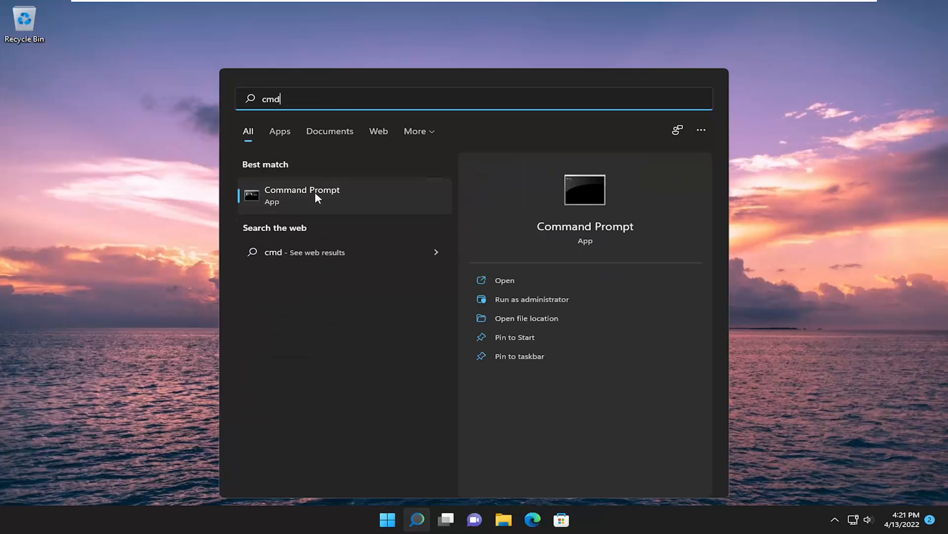
pyautogui.rightClick(302, 195)
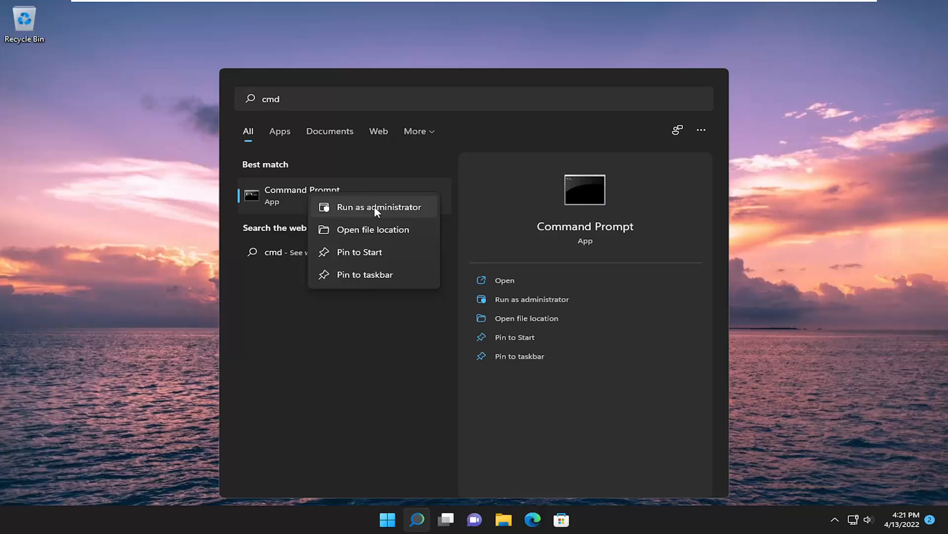
pyautogui.click(380, 206)
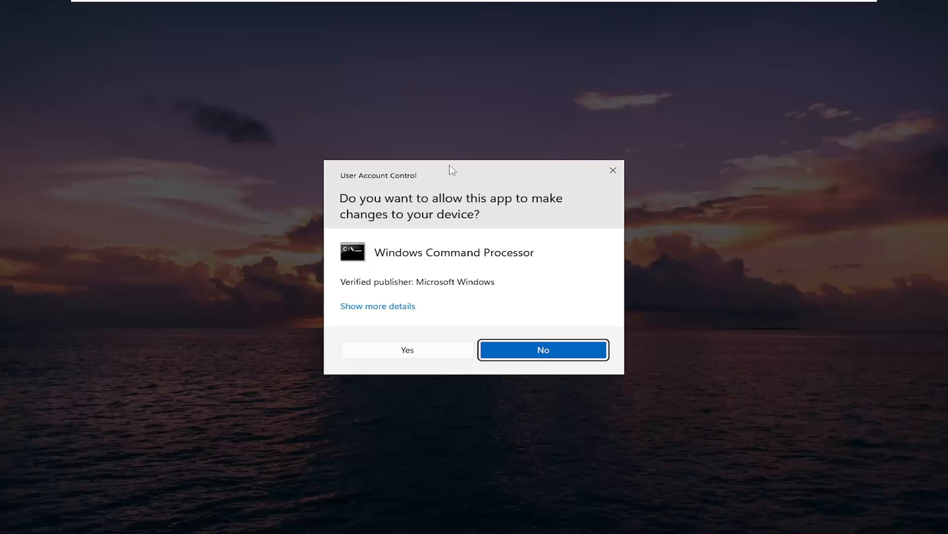
pyautogui.moveTo(889, 240)
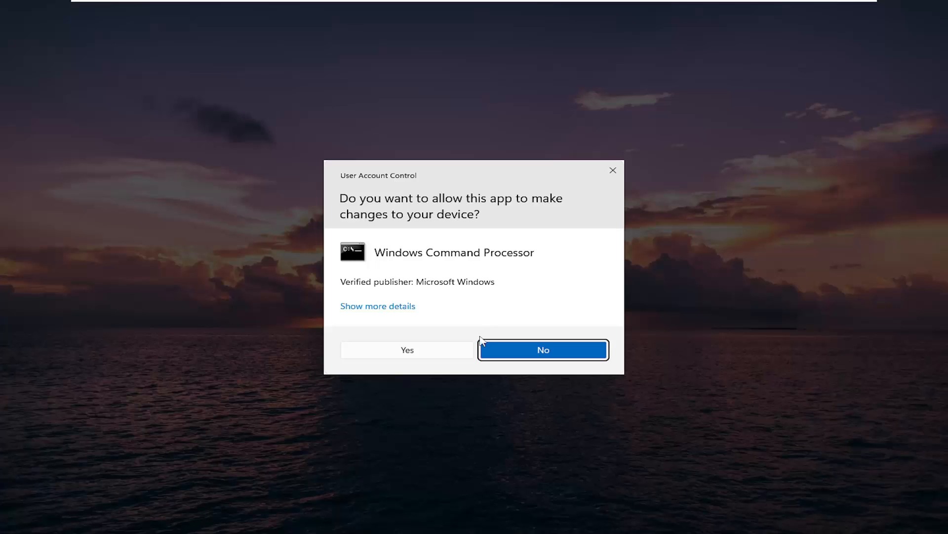
pyautogui.click(407, 348)
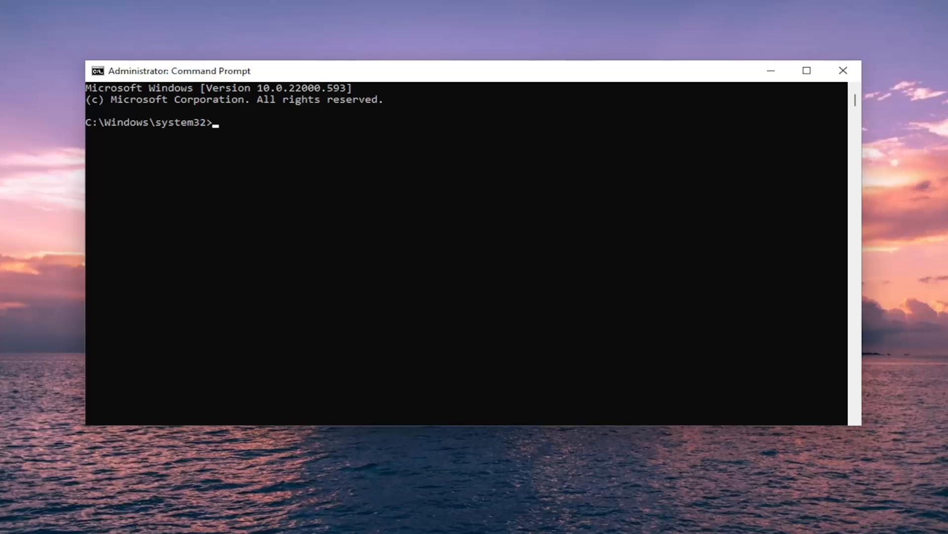
pyautogui.moveTo(481, 77)
pyautogui.write('sfc /scannow')
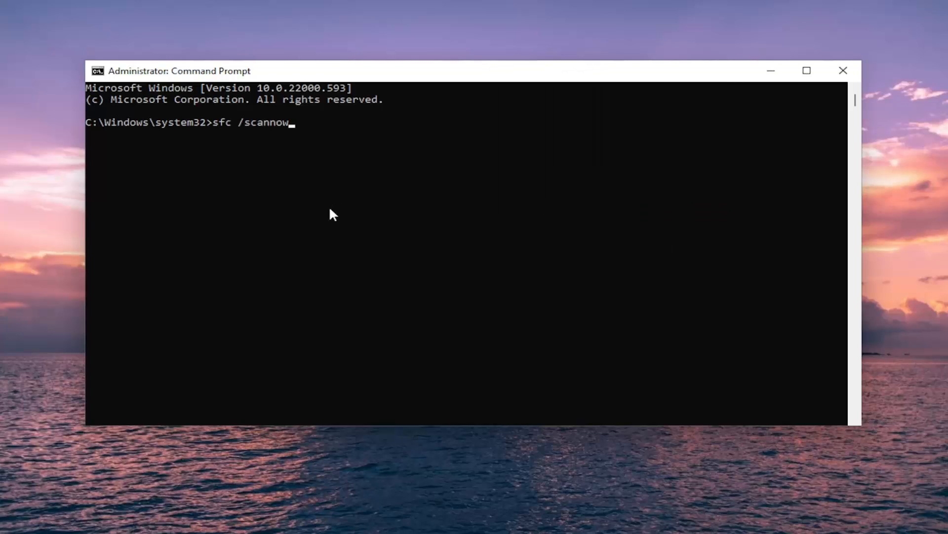
# Run sfc /scannow in the elevated Command Prompt to start the system file check
pyautogui.press('Enter')
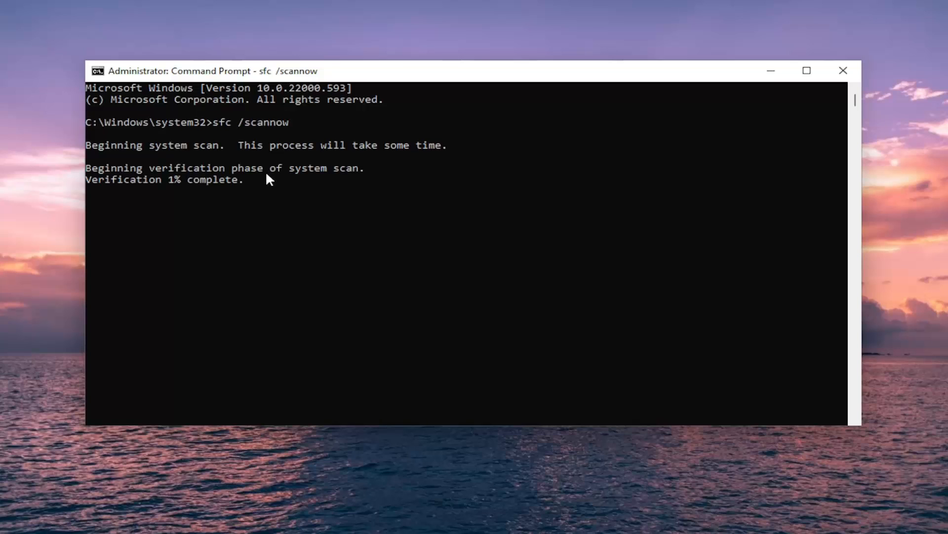
pyautogui.moveTo(314, 294)
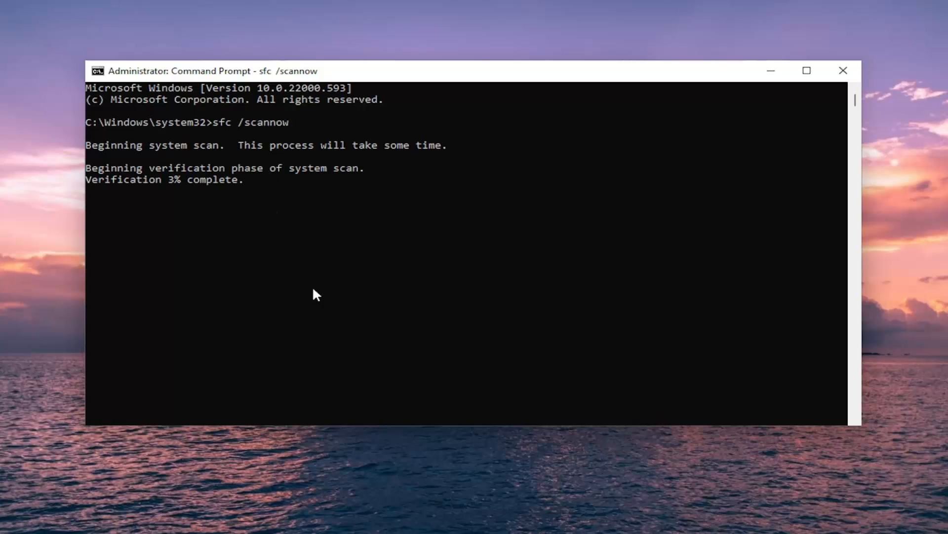